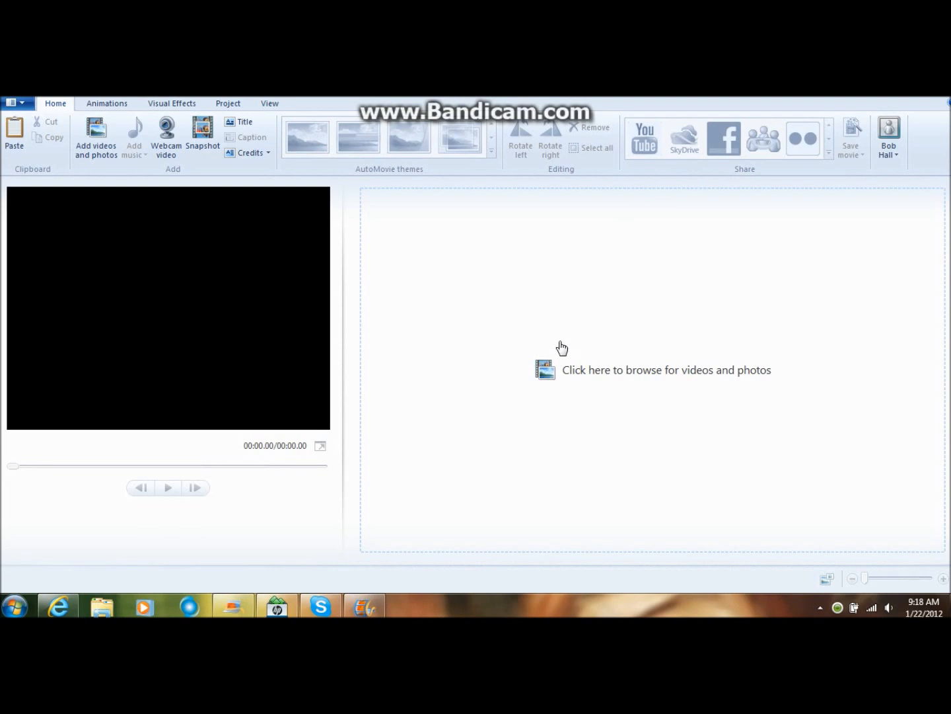
pyautogui.moveTo(409, 350)
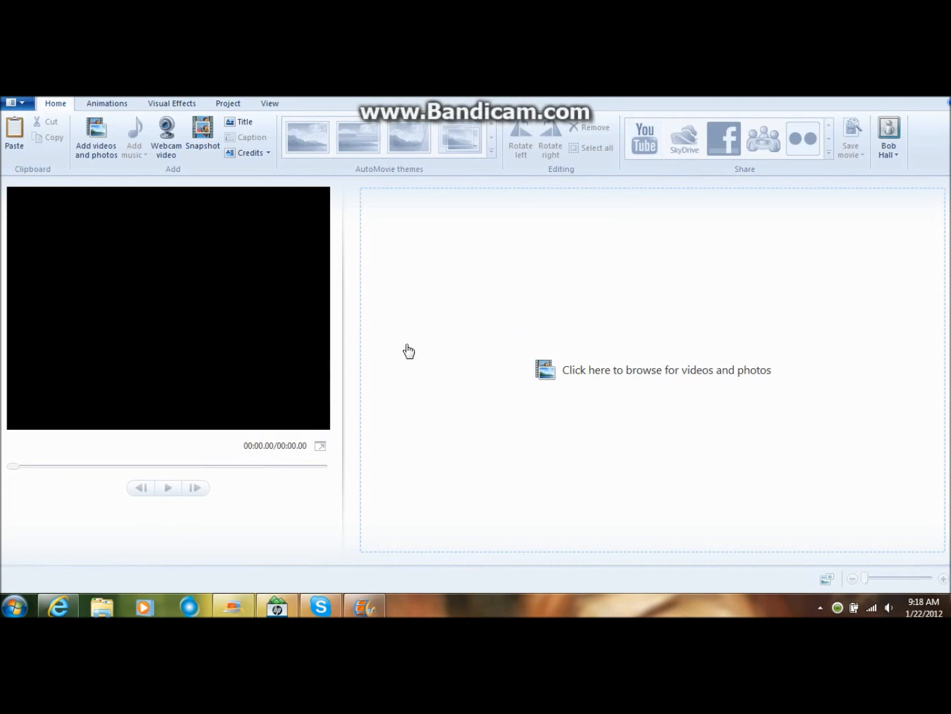
pyautogui.moveTo(645, 243)
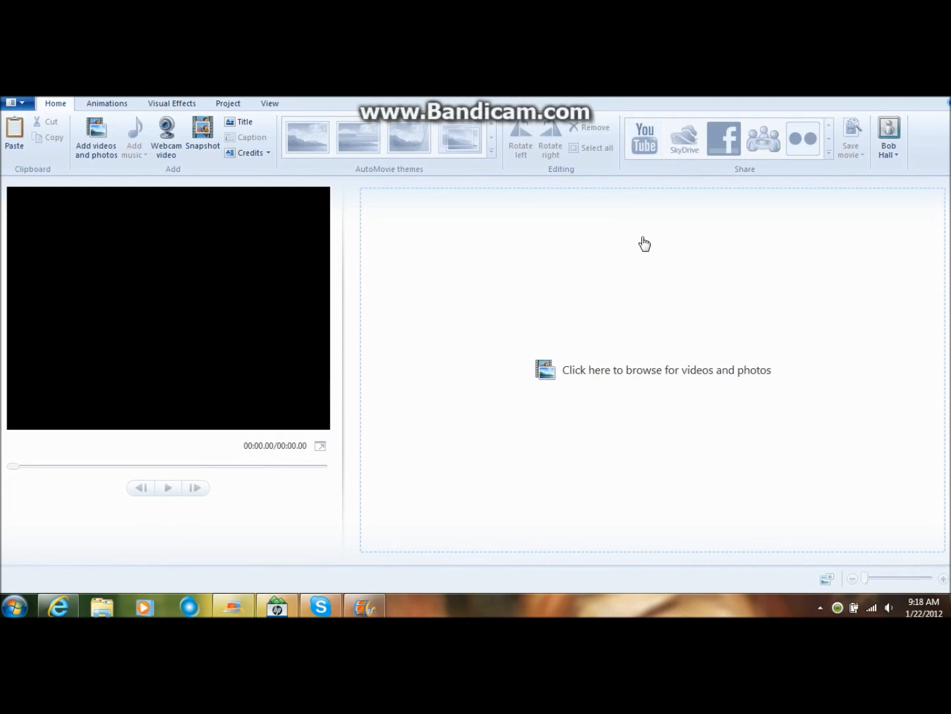
# Add the Wildlife.wmv sample video to the project storyboard.
pyautogui.click(665, 369)
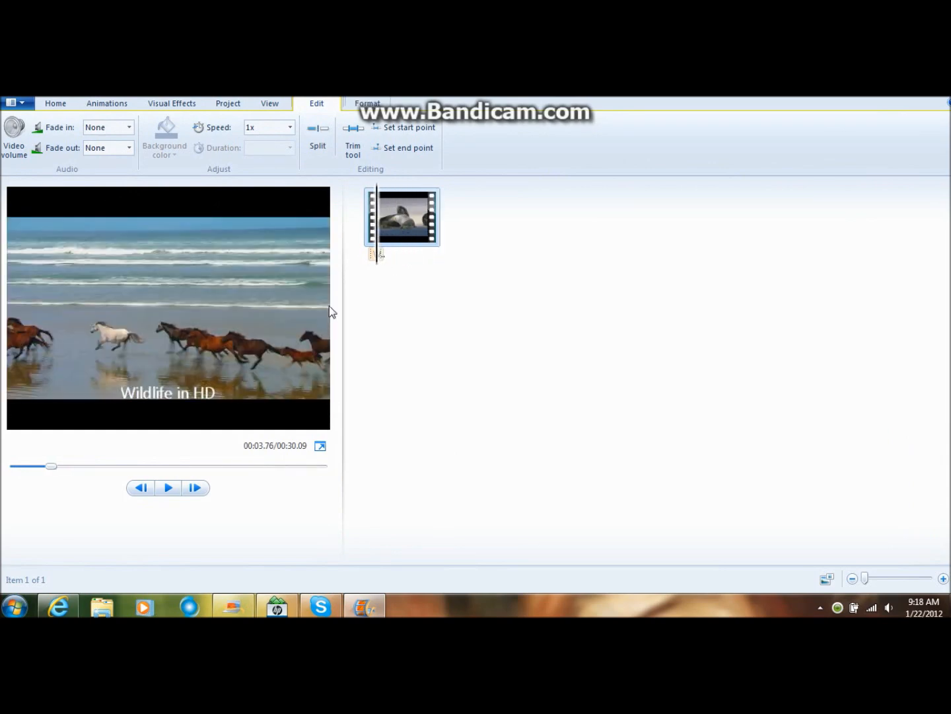
pyautogui.moveTo(377, 221)
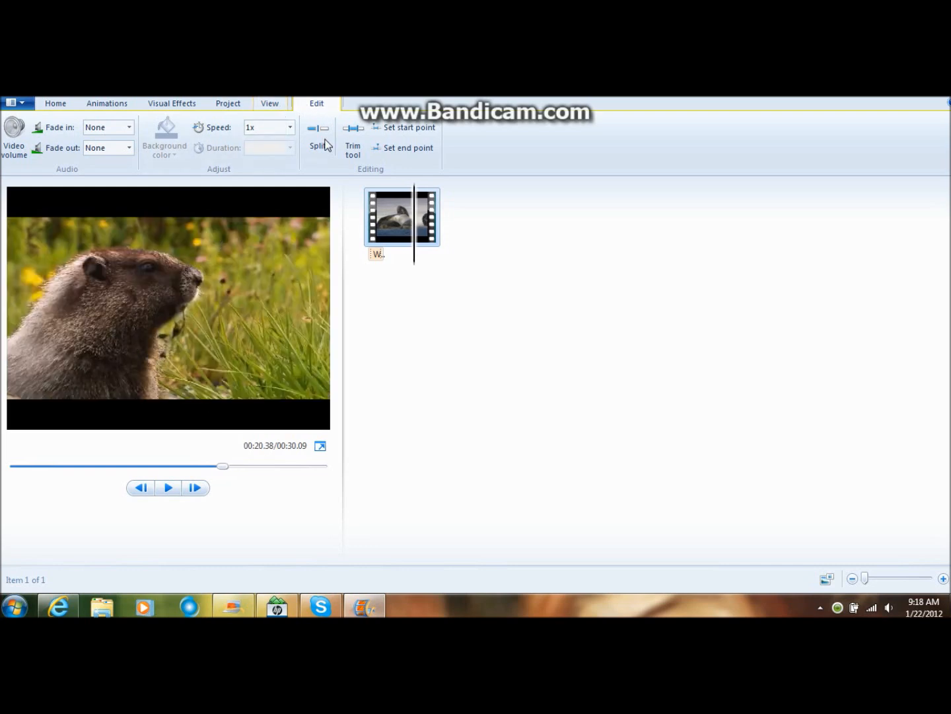
pyautogui.moveTo(317, 137)
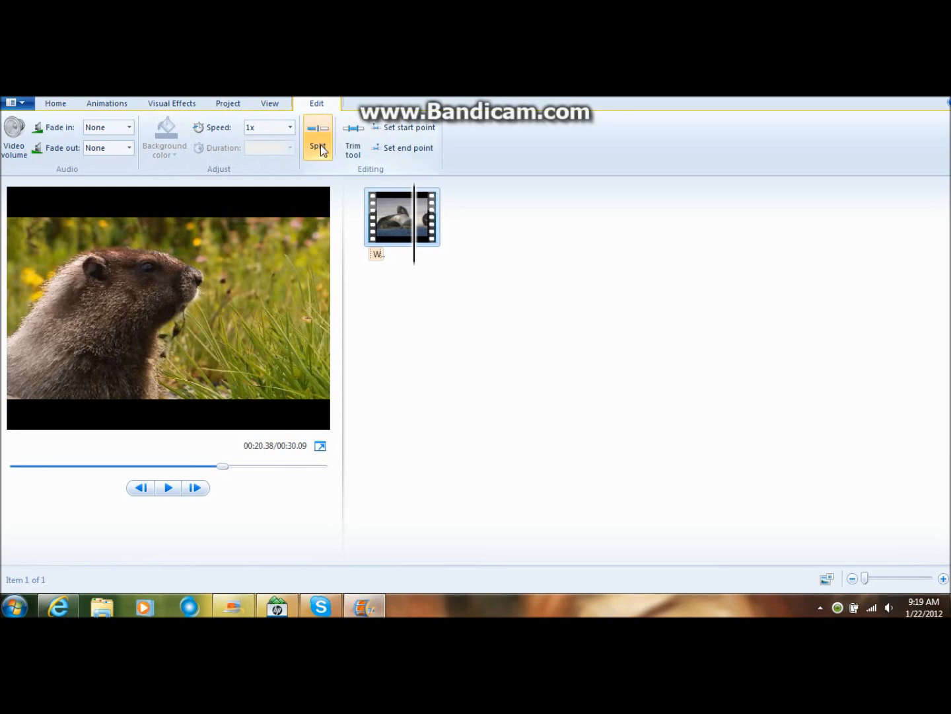
# Split the Wildlife clip at the marmot shot, around 20.38 seconds.
pyautogui.click(318, 138)
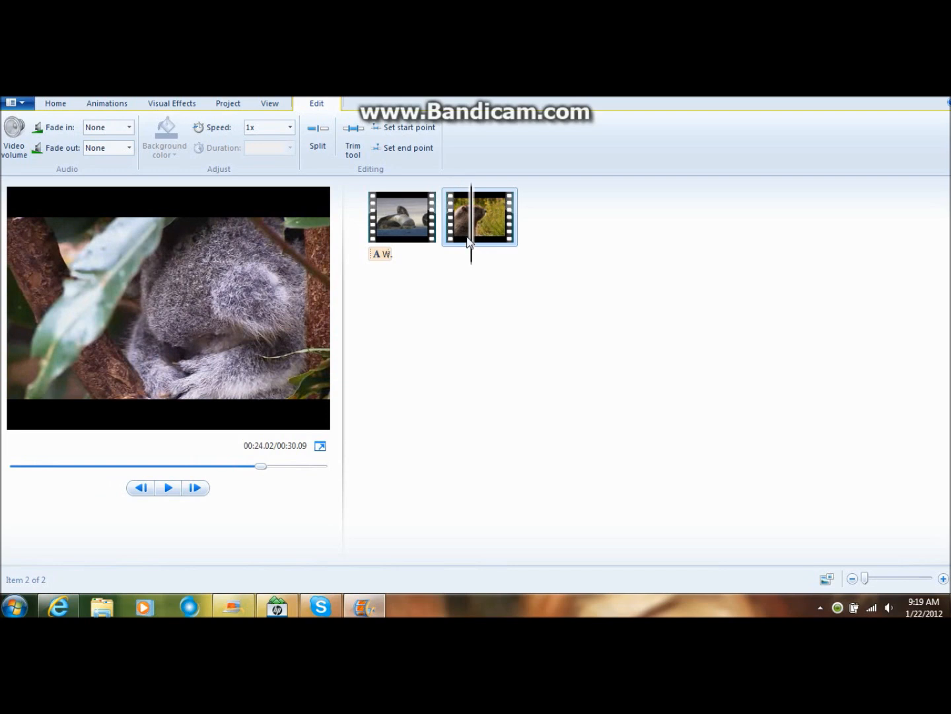
pyautogui.moveTo(470, 239)
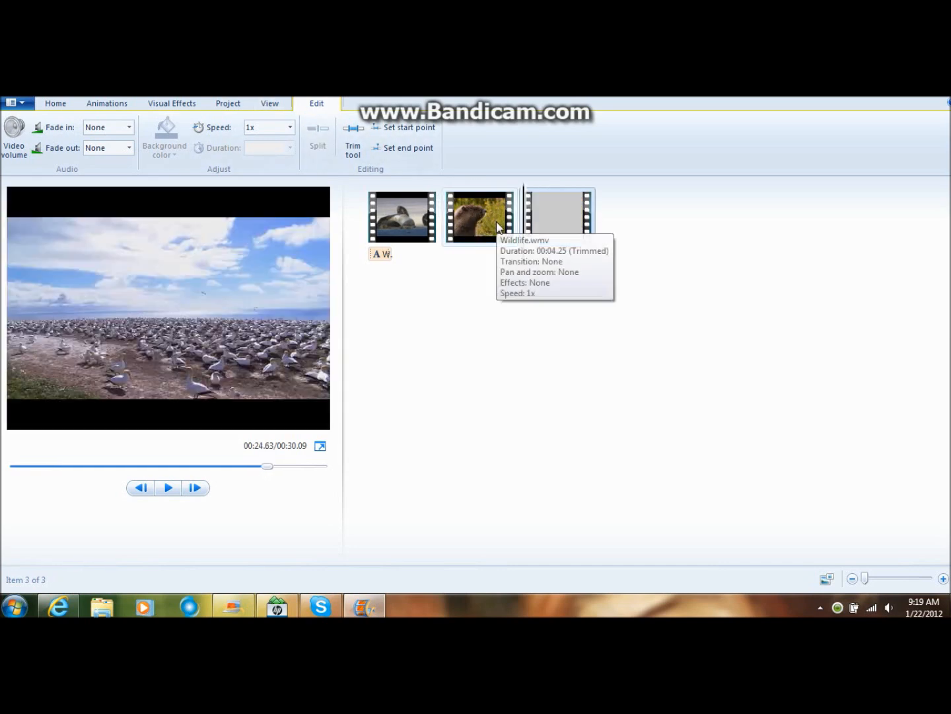
# Preview the middle marmot-and-koala clip, then remove it from the storyboard.
pyautogui.click(481, 216)
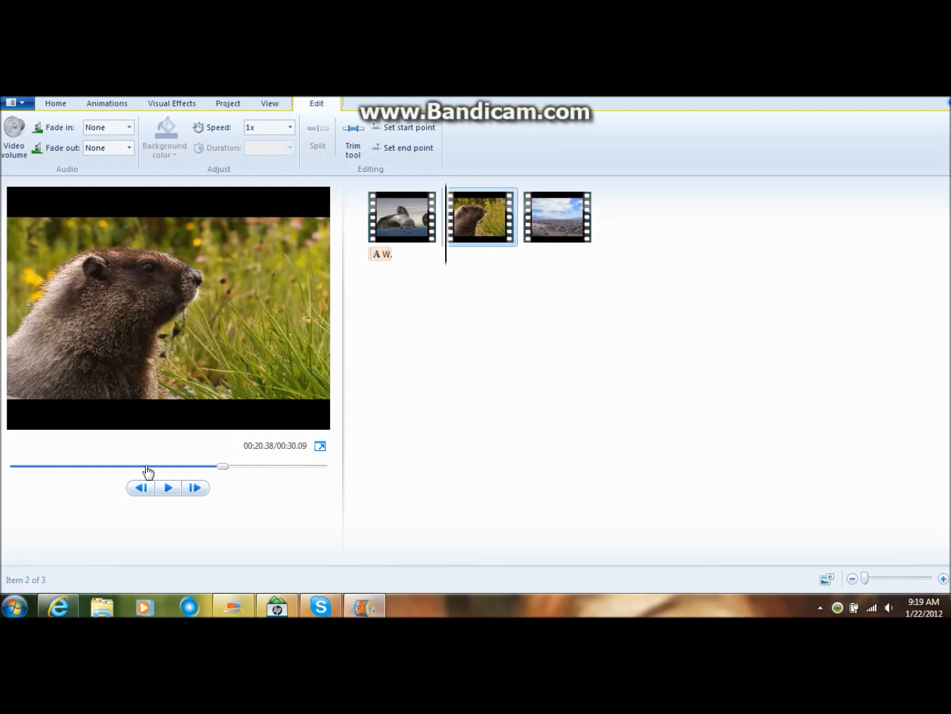
pyautogui.click(168, 487)
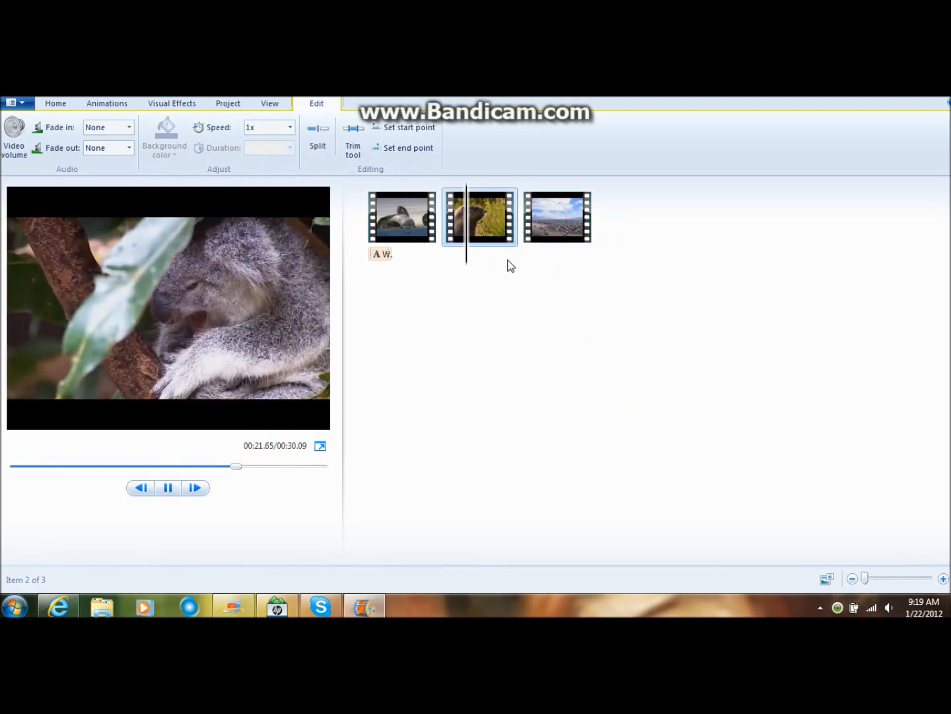
pyautogui.moveTo(489, 256)
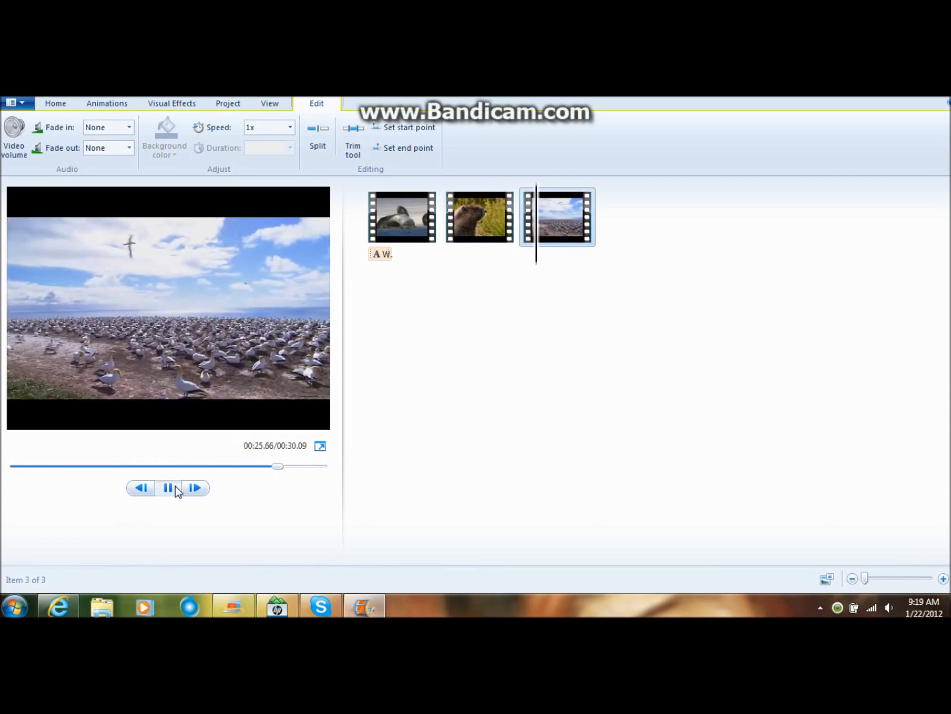
pyautogui.rightClick(479, 215)
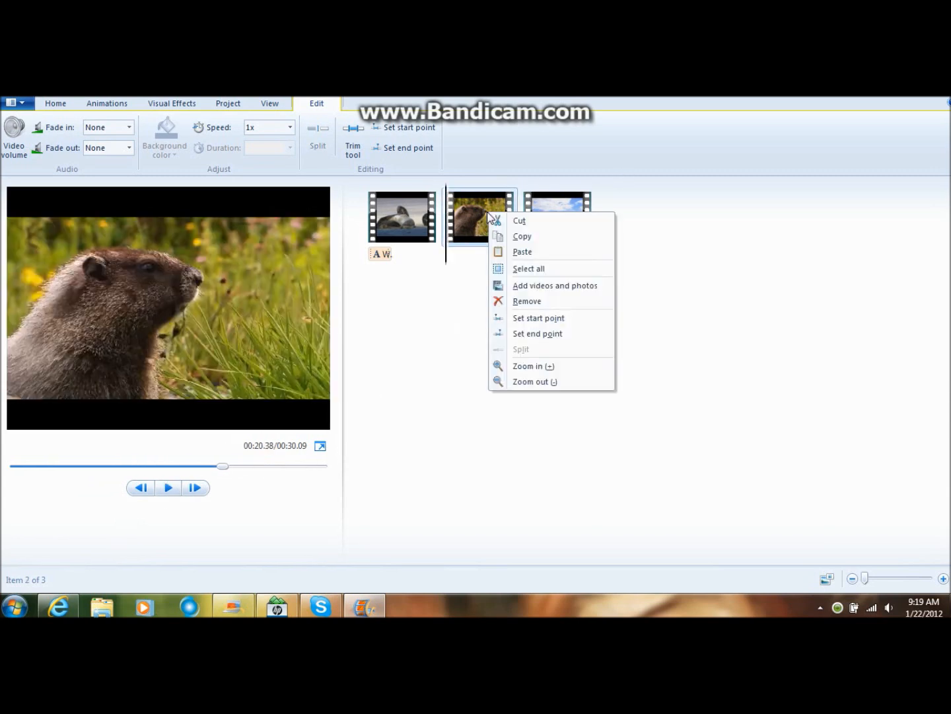
pyautogui.click(527, 300)
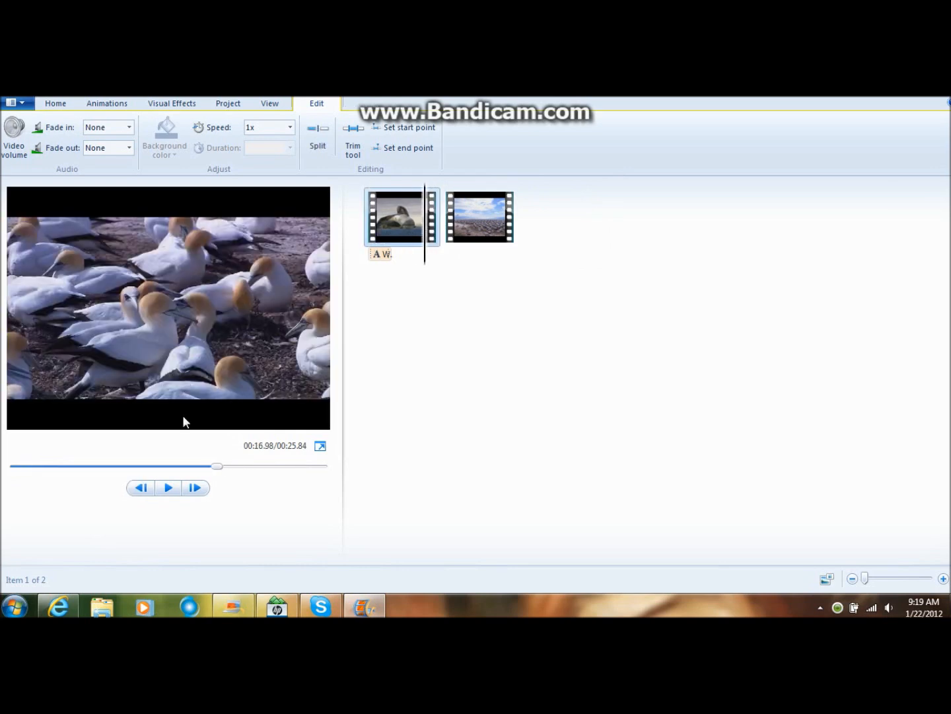
pyautogui.click(168, 487)
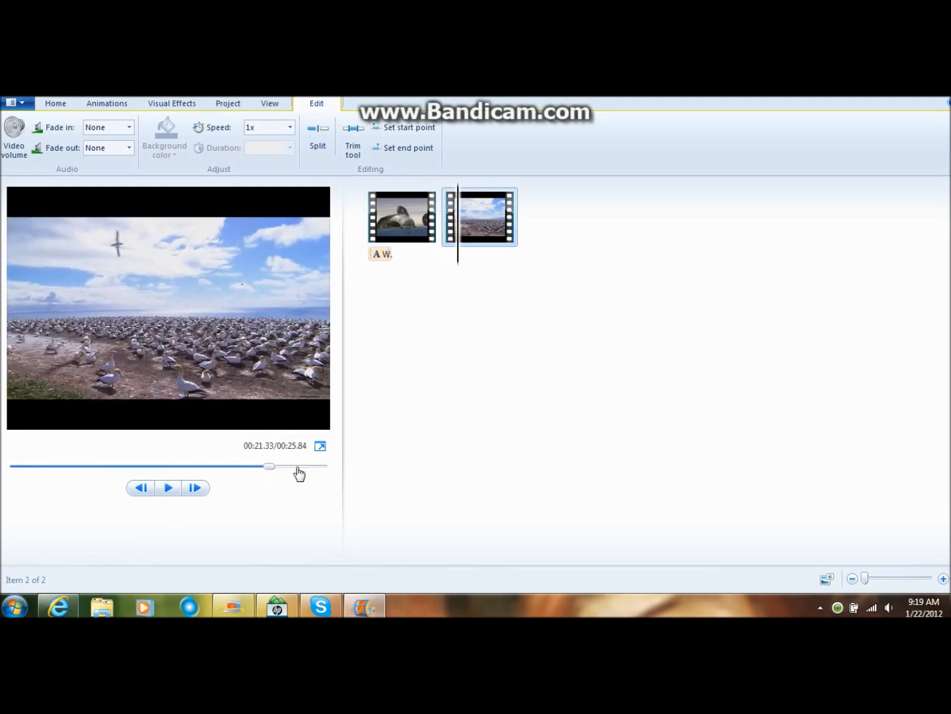
pyautogui.moveTo(440, 334)
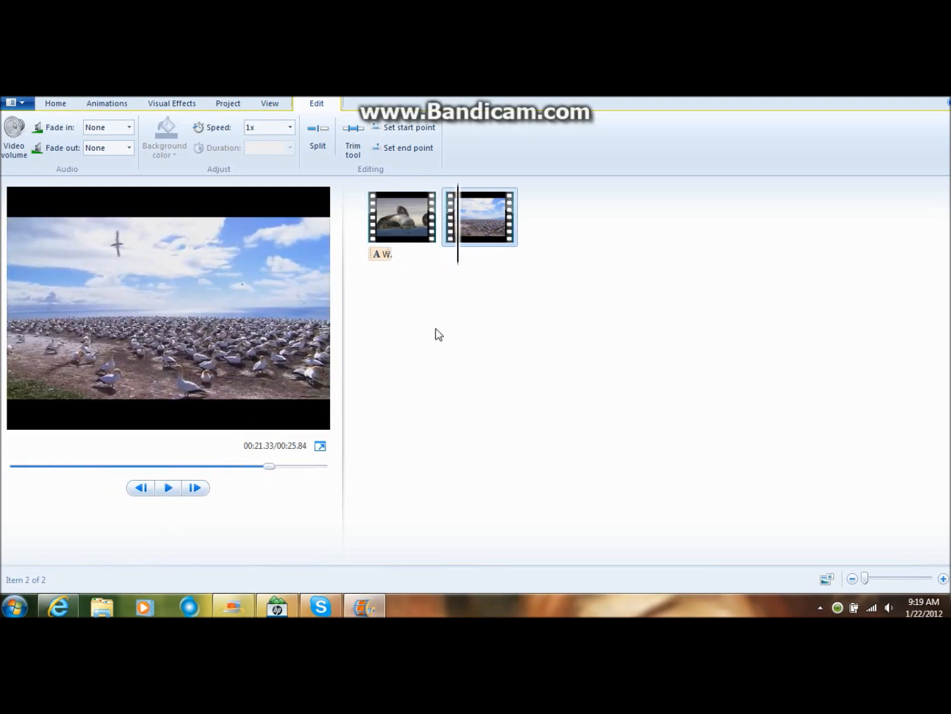